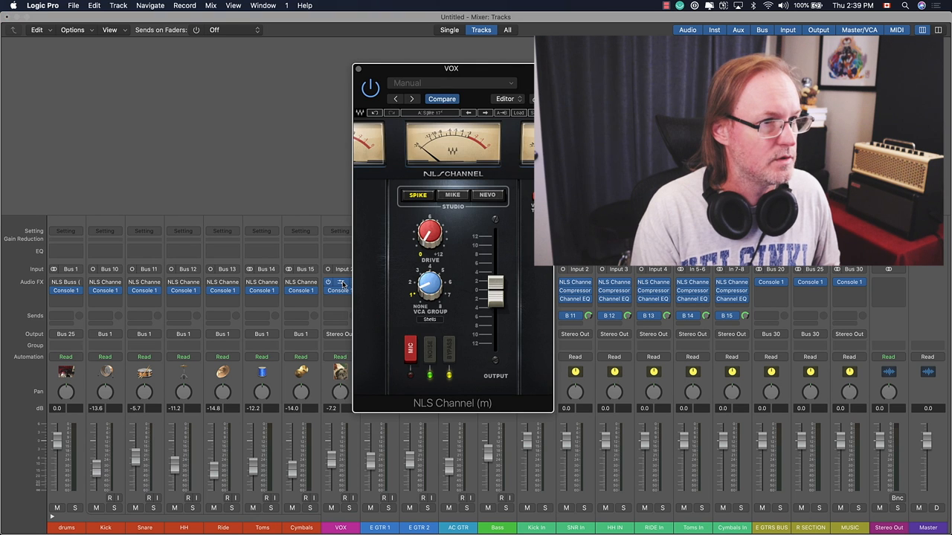
Compare the Mike and Spike console models on VOX's NLS Channel, then close it.
left_click(452, 194)
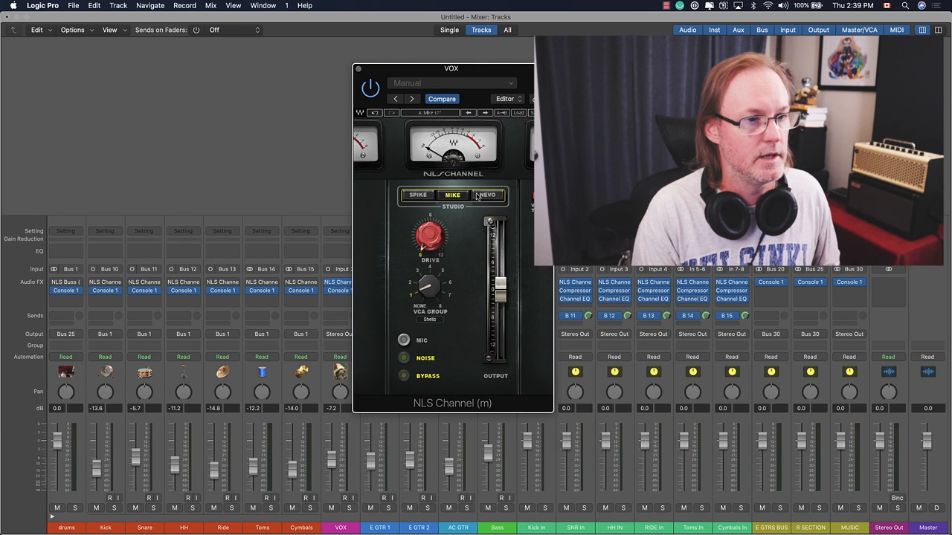
left_click(418, 194)
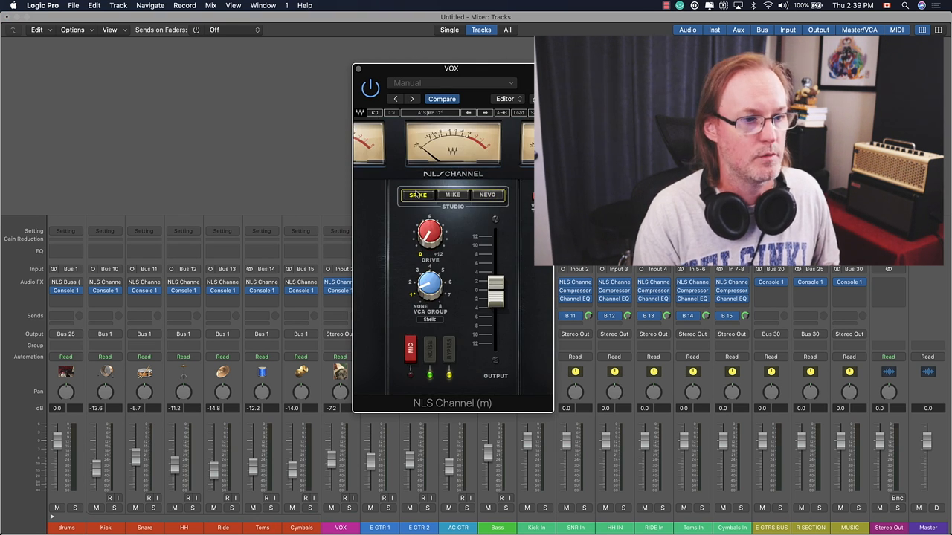
left_click(357, 69)
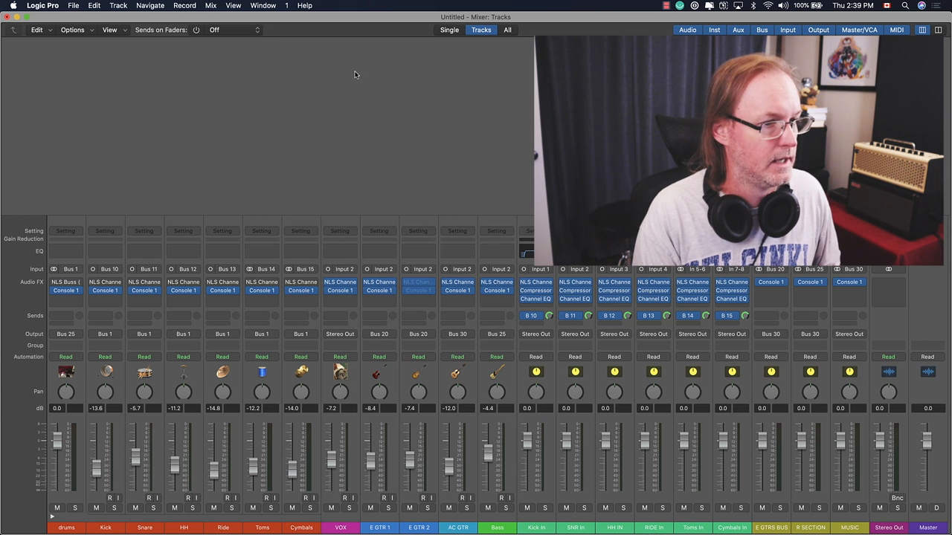
mouse_move(349, 290)
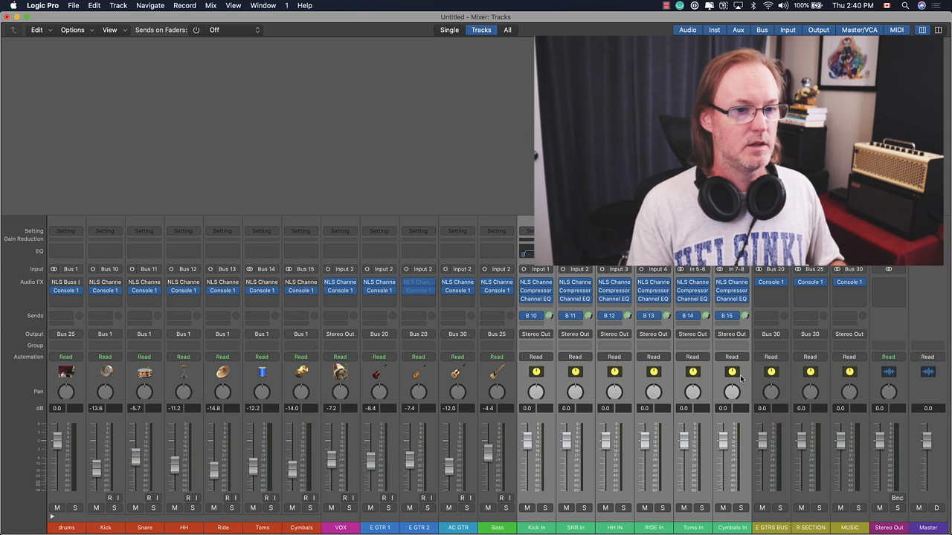
mouse_move(740, 381)
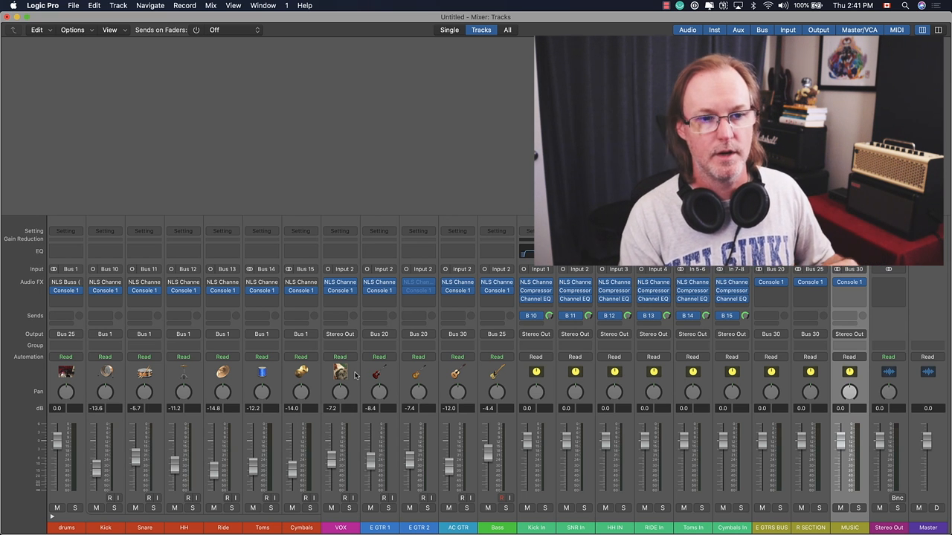
mouse_move(304, 309)
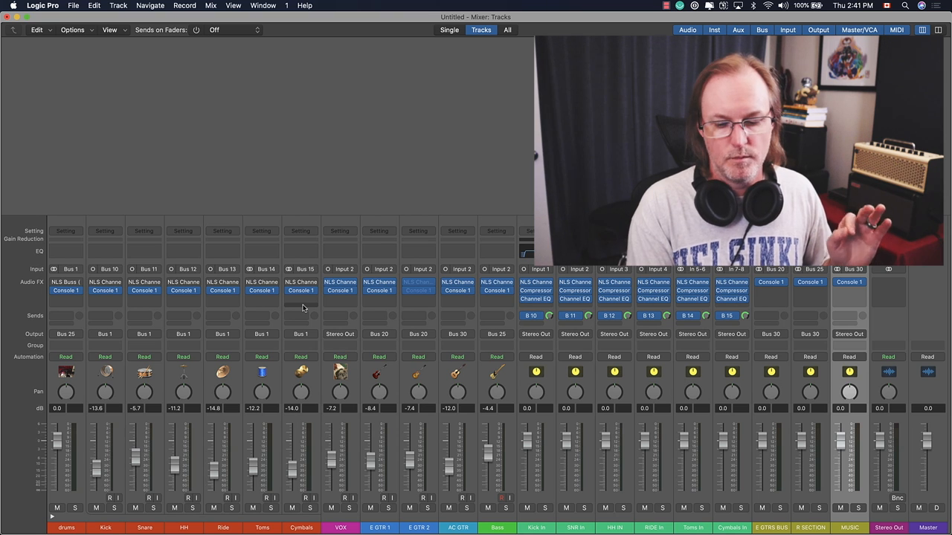
mouse_move(300, 308)
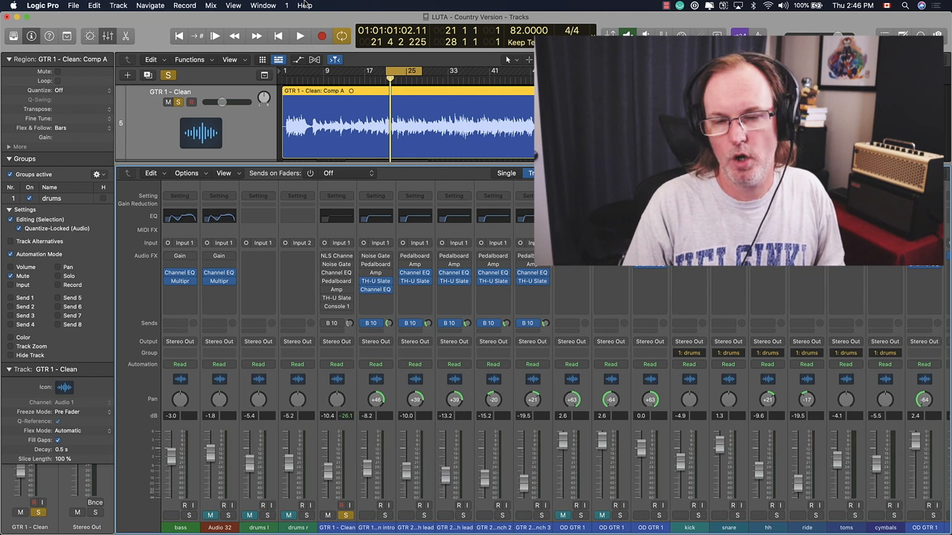
mouse_move(313, 169)
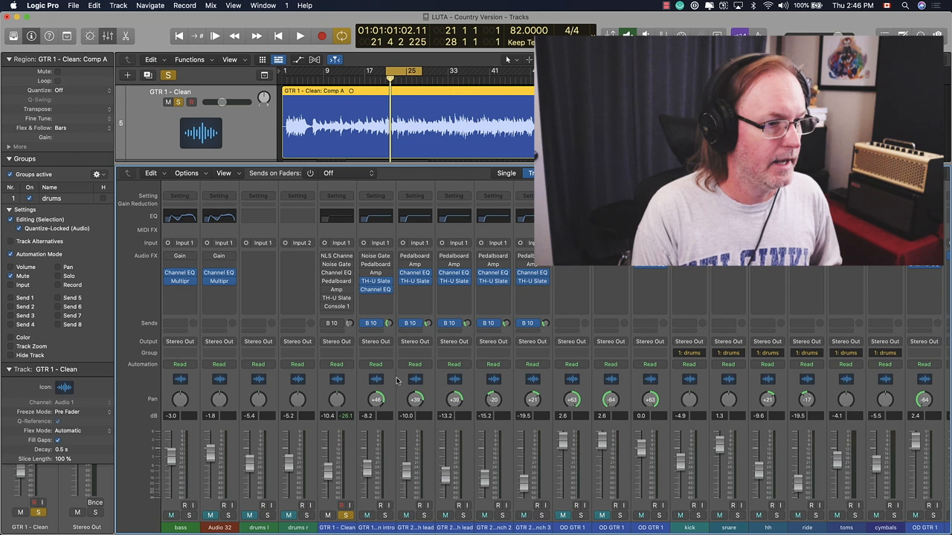
Open the Console 1 insert on the GTR 1 - Clean strip.
left_click(336, 307)
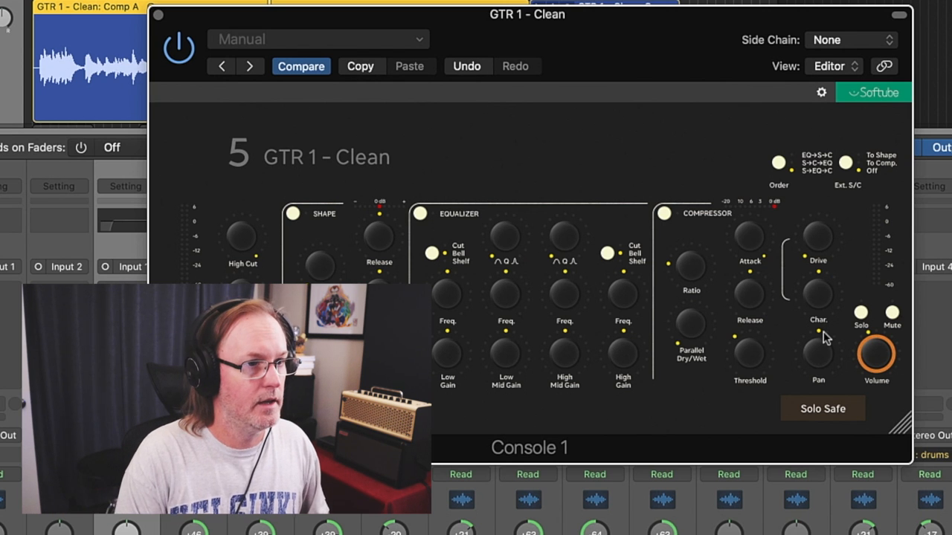
left_click_drag(527, 14, 553, 29)
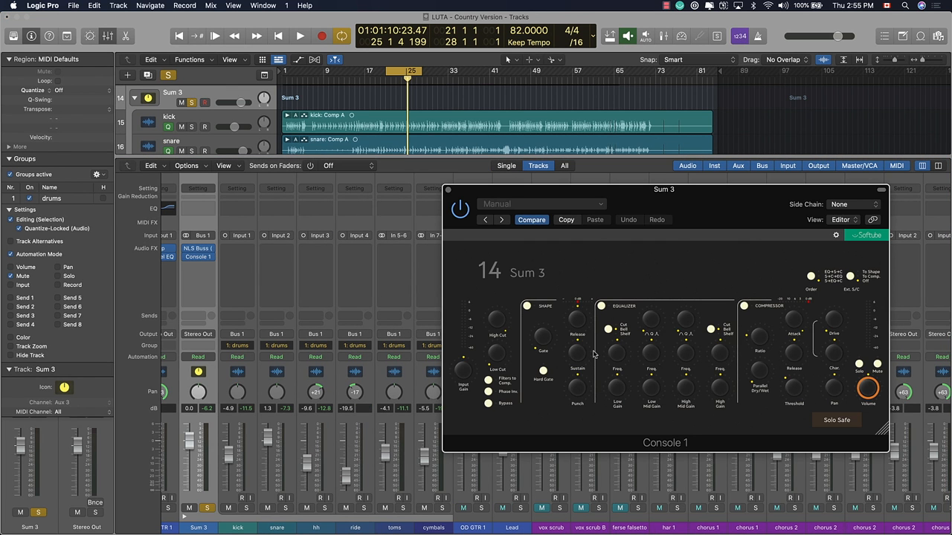
mouse_move(692, 191)
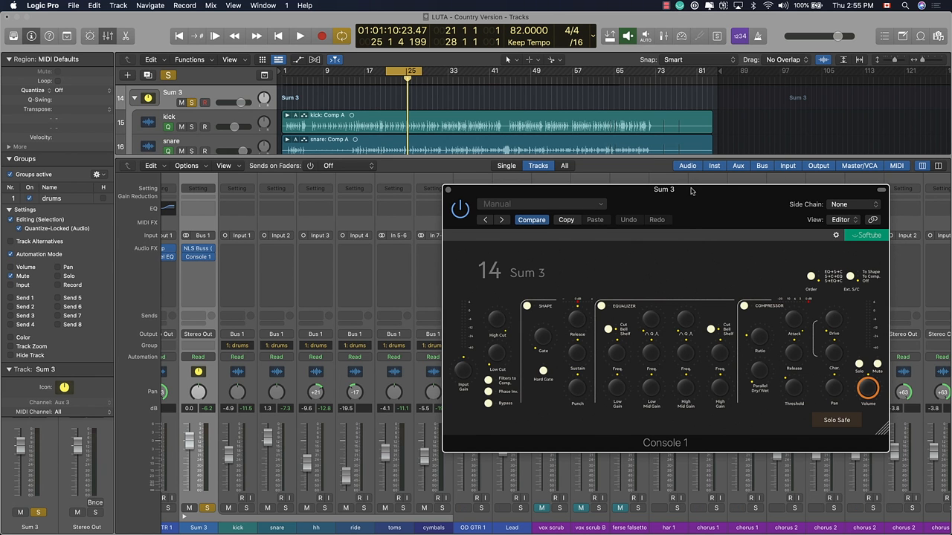
Move the Sum 3 Console 1 window lower on the screen.
left_click_drag(663, 189, 645, 214)
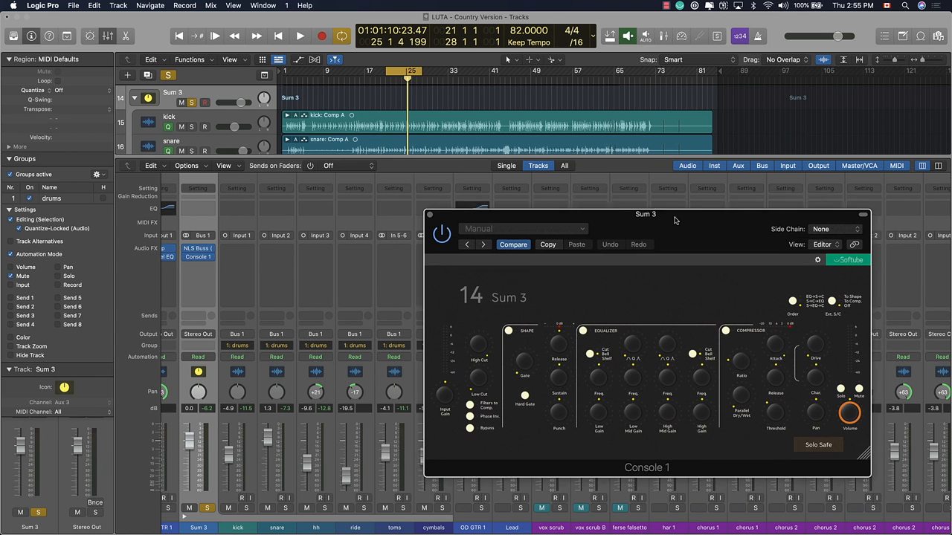
Move the Sum 3 Console 1 window back up and play then stop the song.
left_click_drag(645, 214, 651, 177)
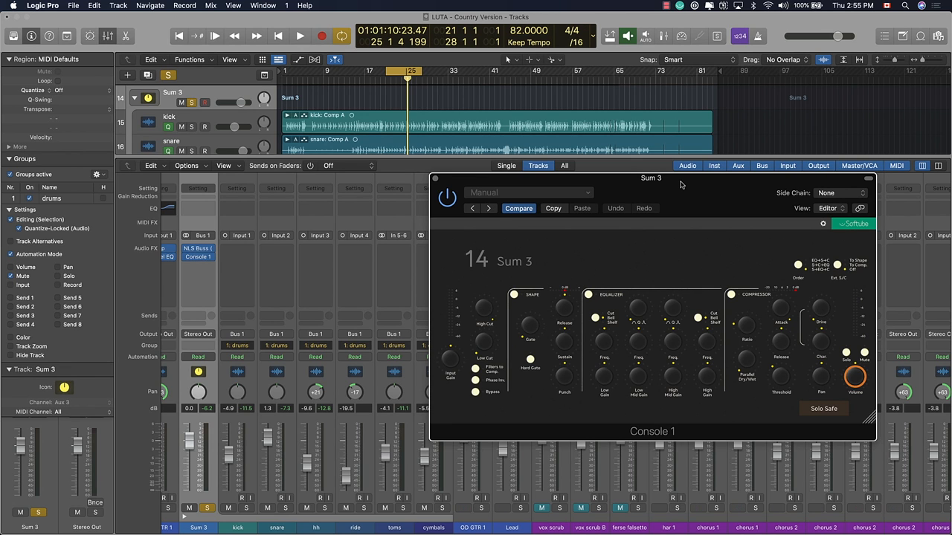
left_click(300, 35)
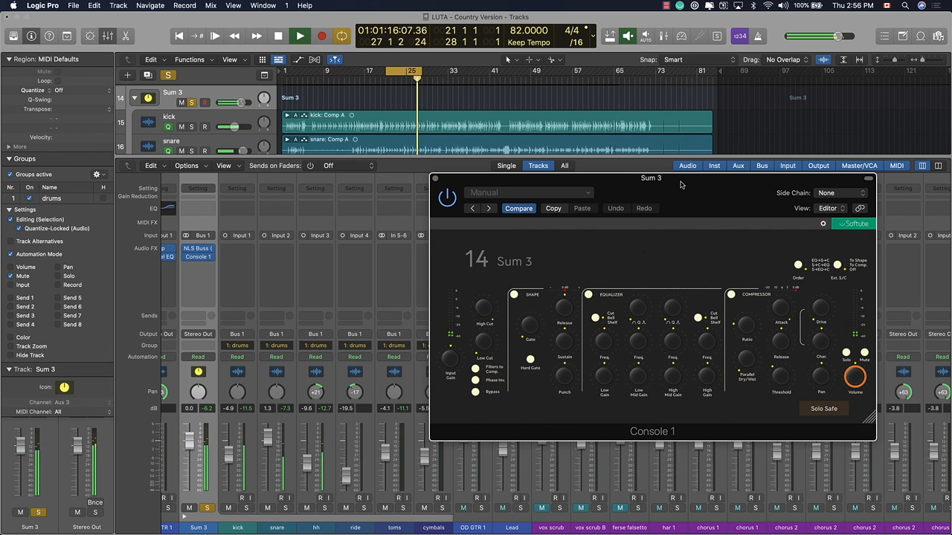
left_click(299, 35)
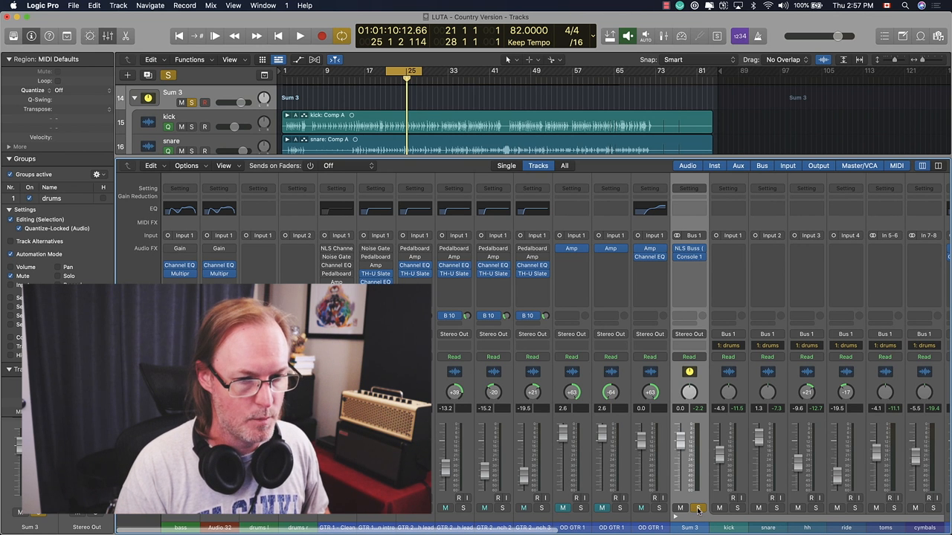
left_click(698, 508)
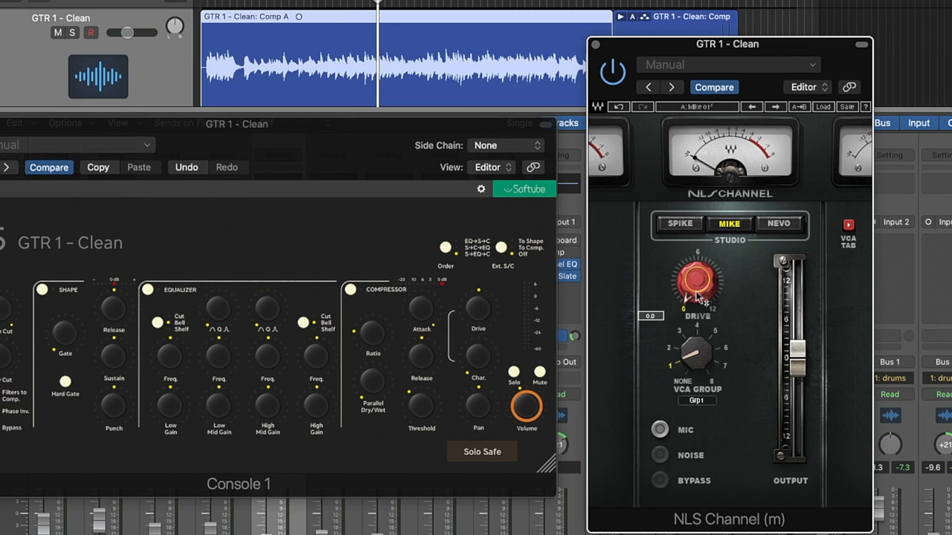
mouse_move(476, 364)
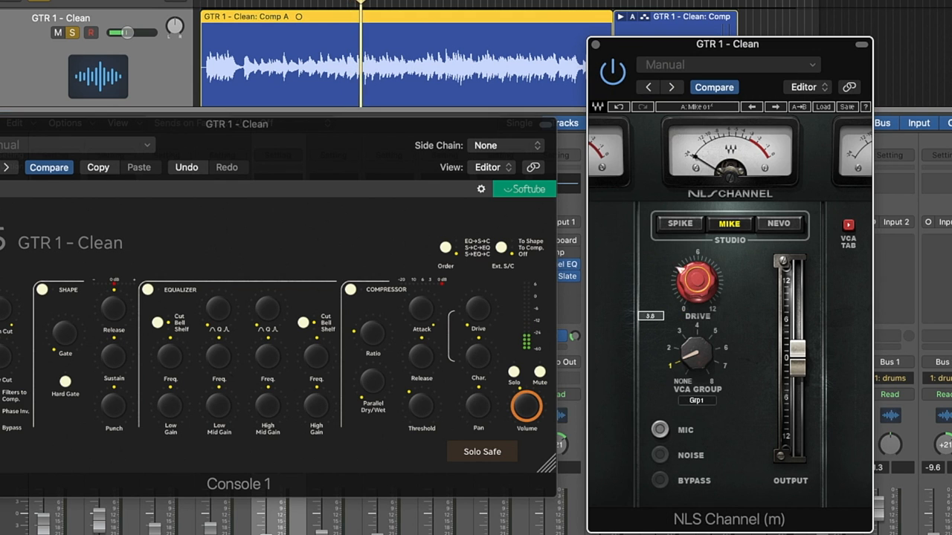
Raise the GTR 1 - Clean NLS Channel DRIVE knob from 0.0.
left_click_drag(696, 286, 710, 275)
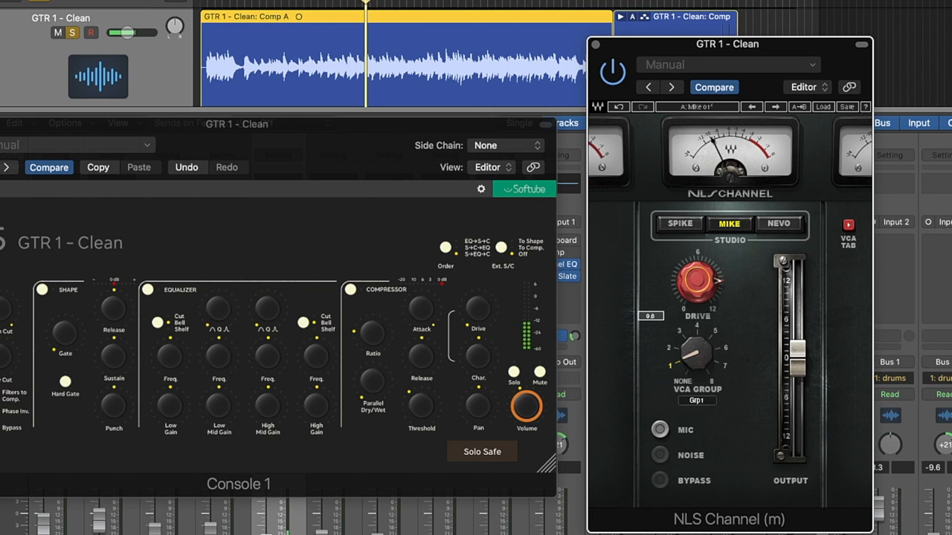
left_click_drag(695, 283, 703, 268)
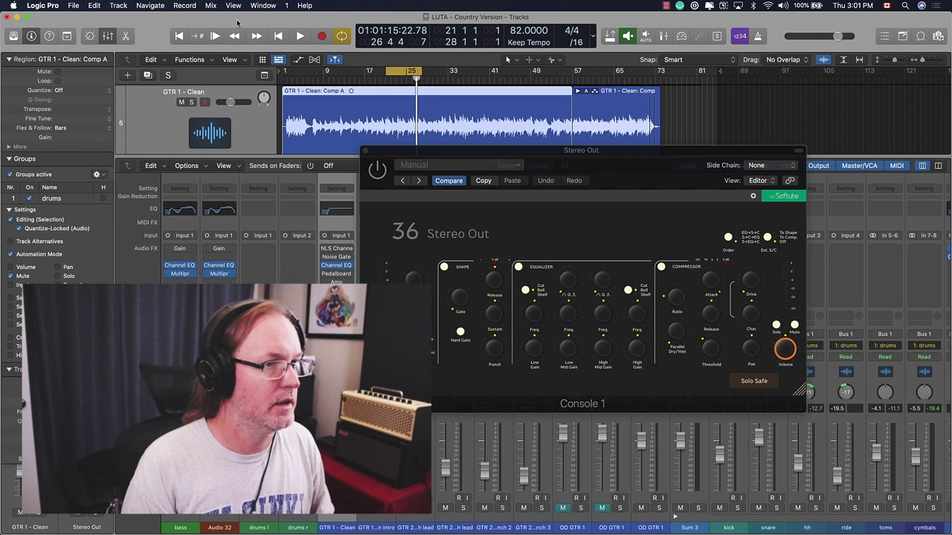
mouse_move(457, 239)
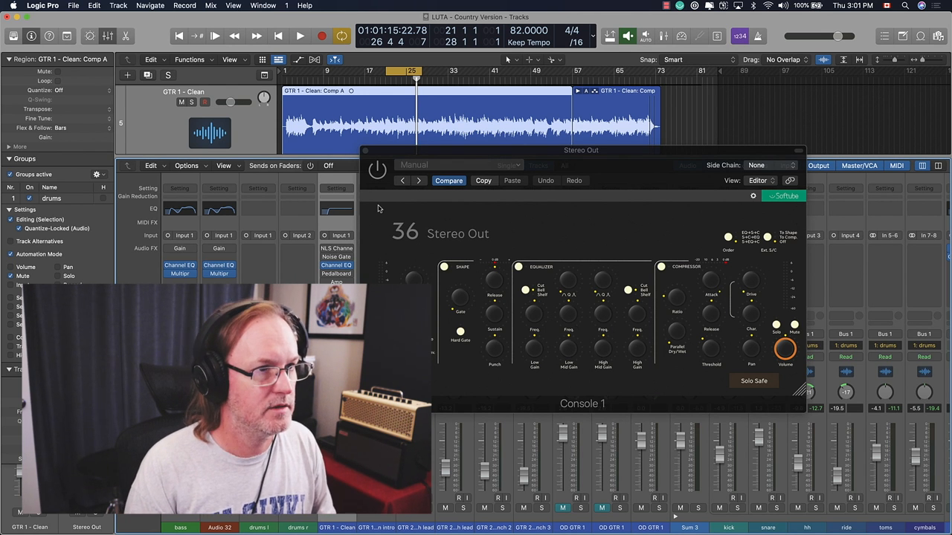
Play the song through the Stereo Out Console 1, then stop.
left_click(300, 36)
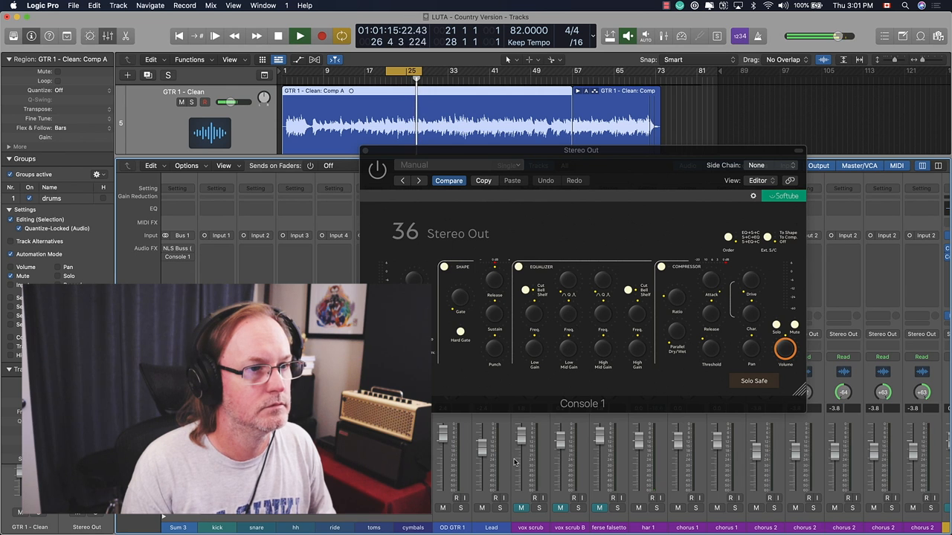
left_click(300, 35)
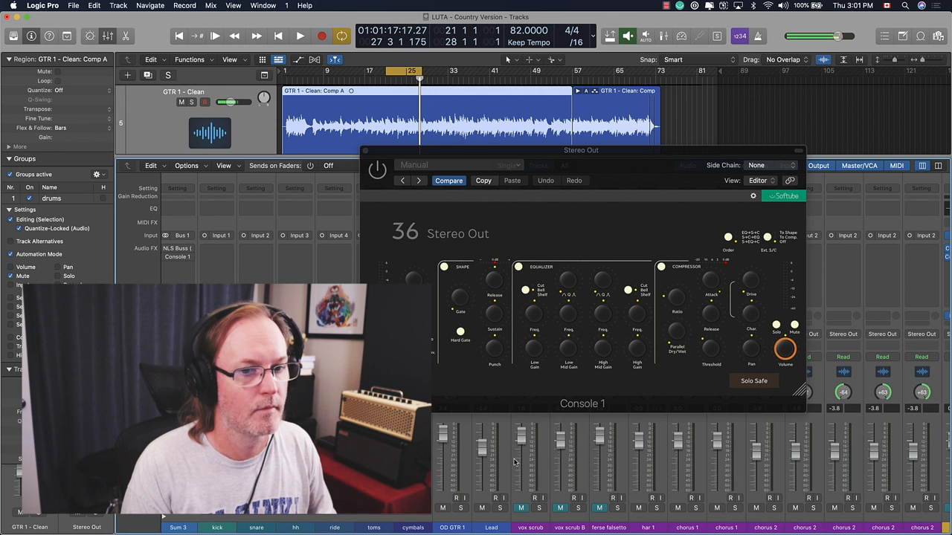